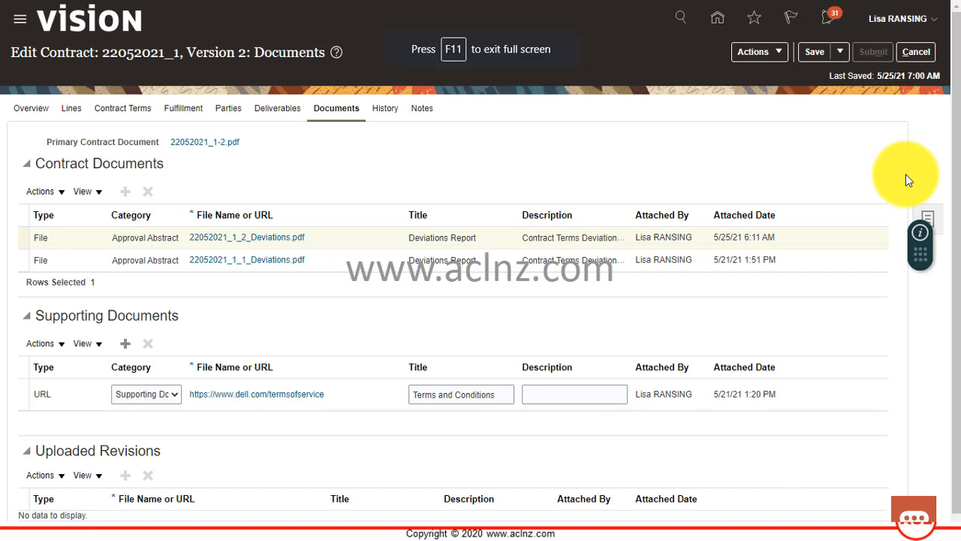
Amend contract 22052021_1 from Version 2, confirming the Amend Contract dialog.
click(760, 52)
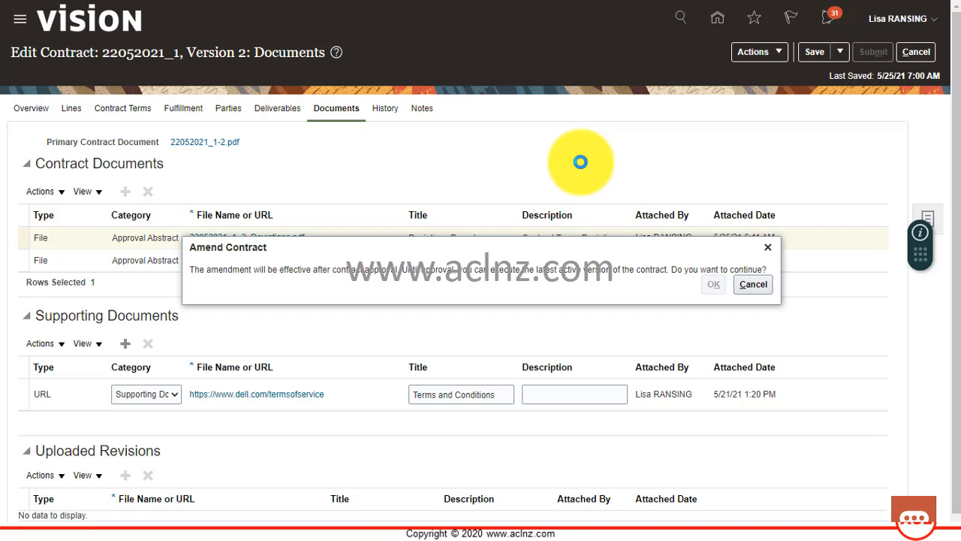
click(713, 284)
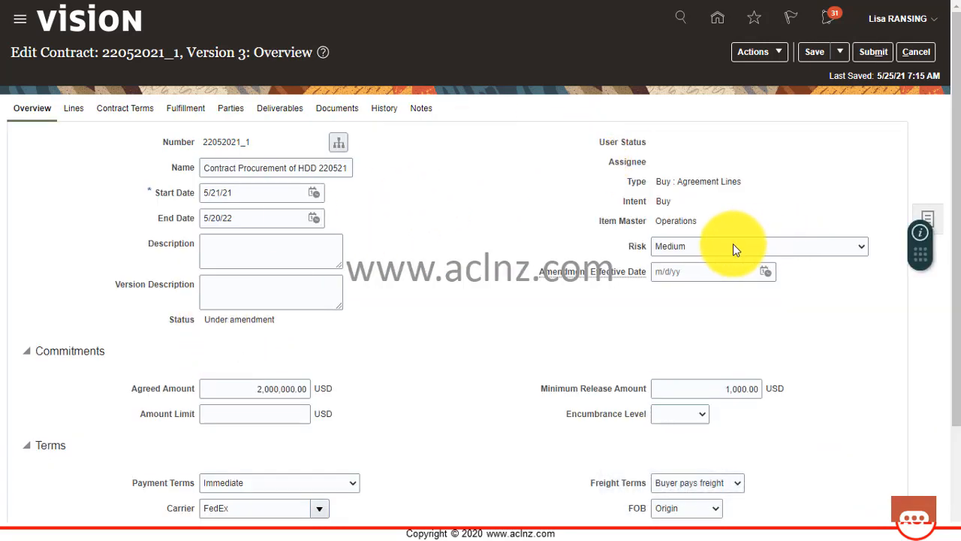
Set risk to High and agreed amount to 3,000,000 USD, then save Version 3.
click(758, 246)
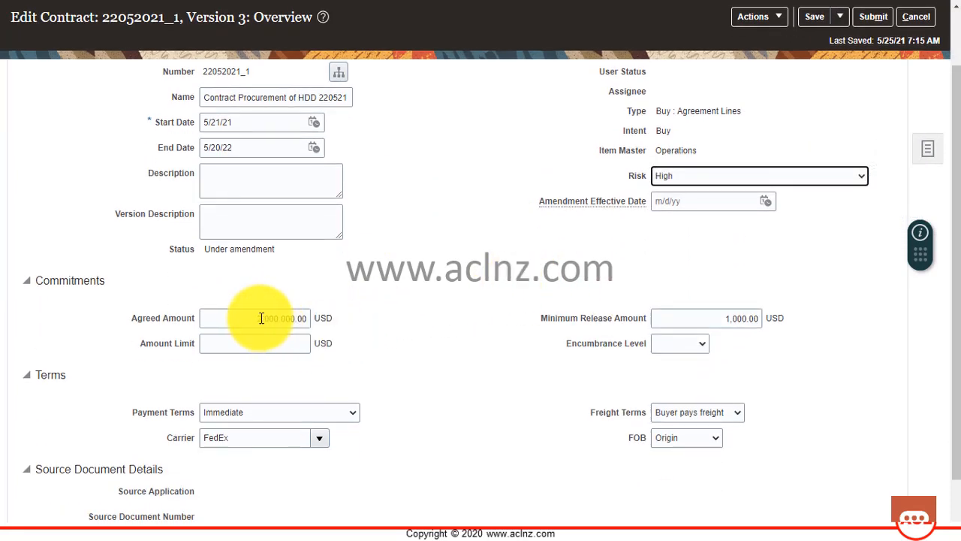
click(255, 318)
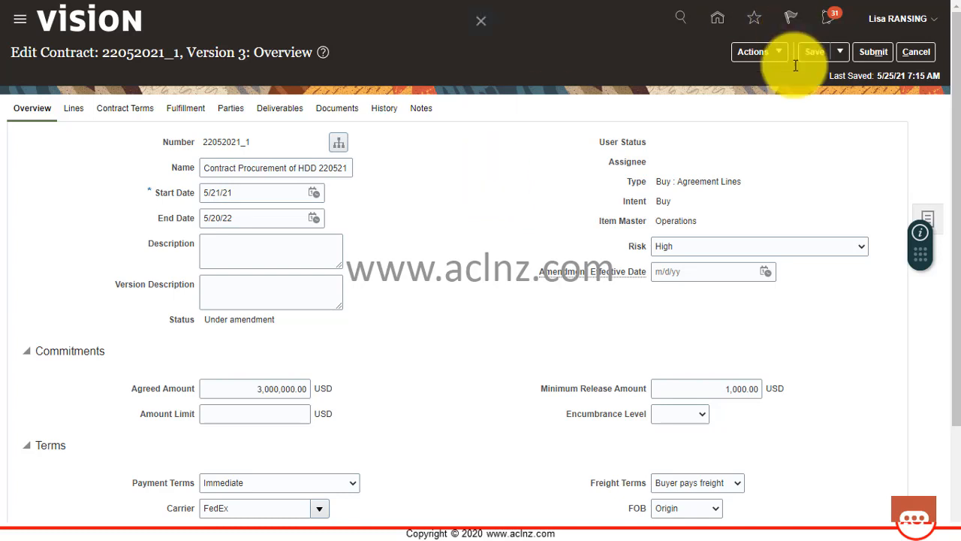
click(820, 52)
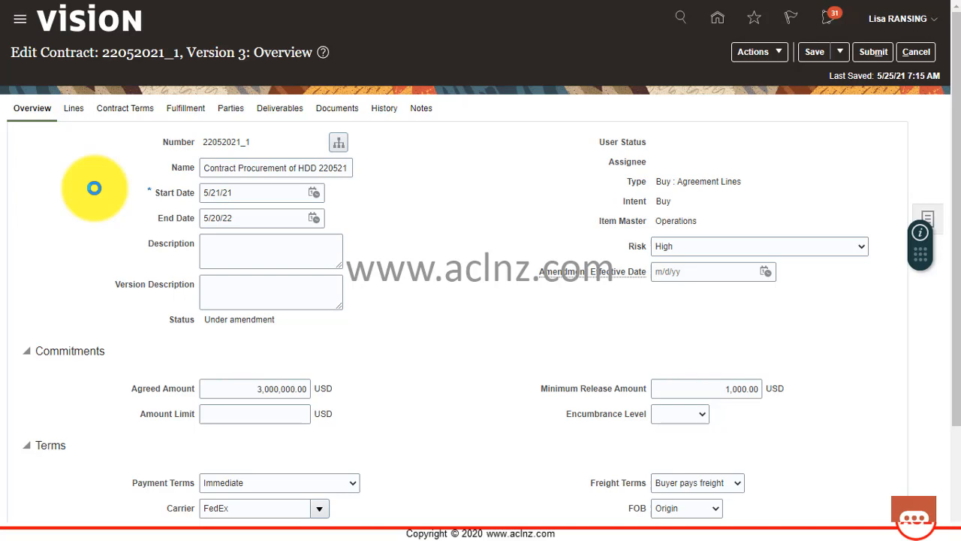
Show the Lines tab with 1.2 TB HDD and 16 GB RAM under amendment.
click(72, 107)
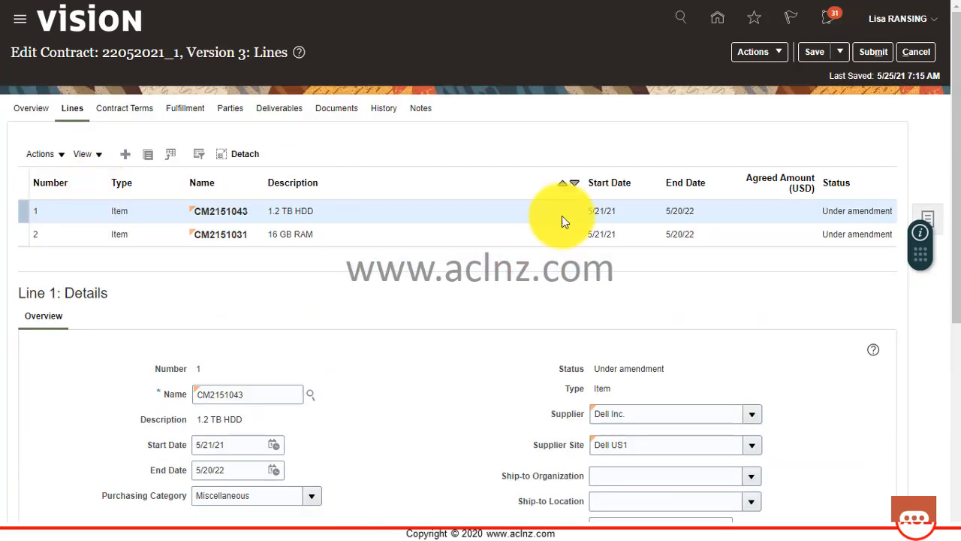
mouse_move(32, 113)
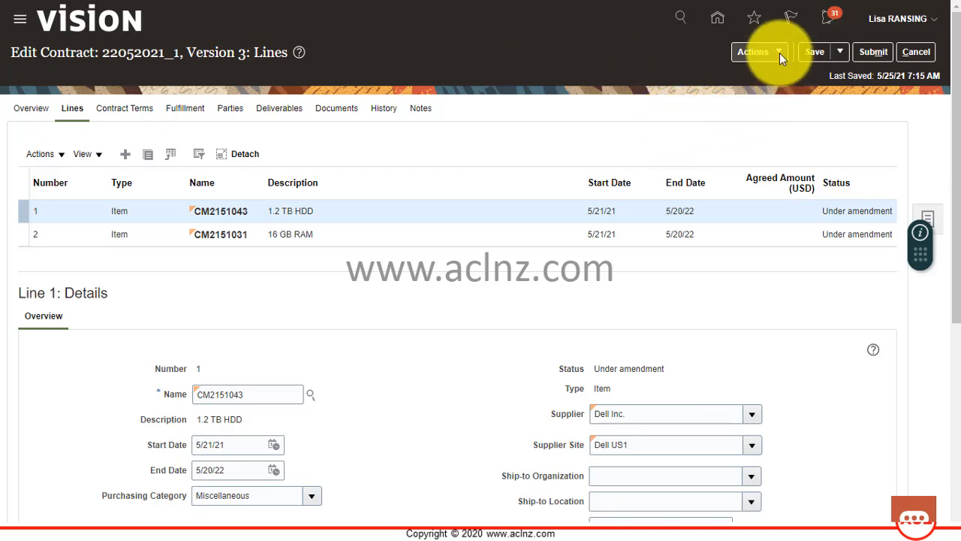
Choose Revert from the Actions menu for Version 3.
click(756, 51)
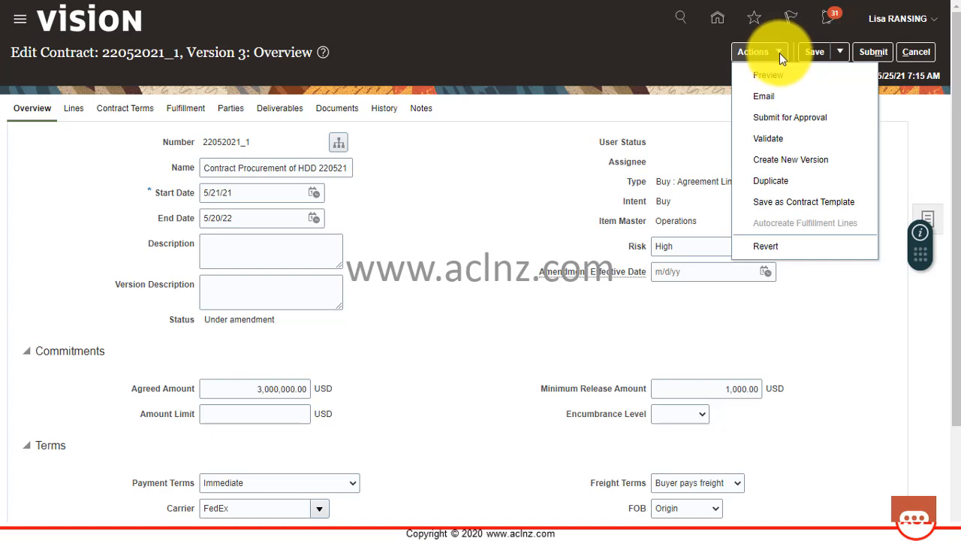
mouse_move(797, 120)
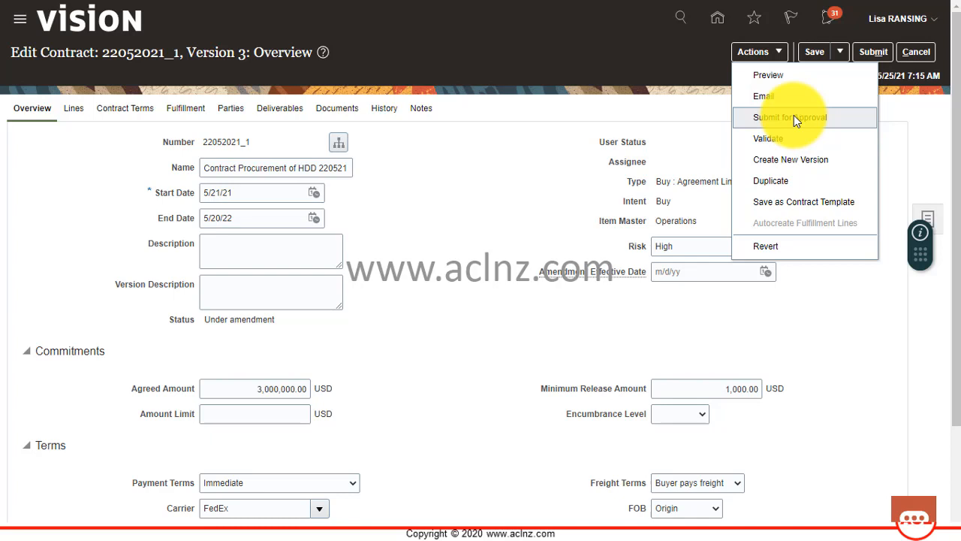
mouse_move(781, 138)
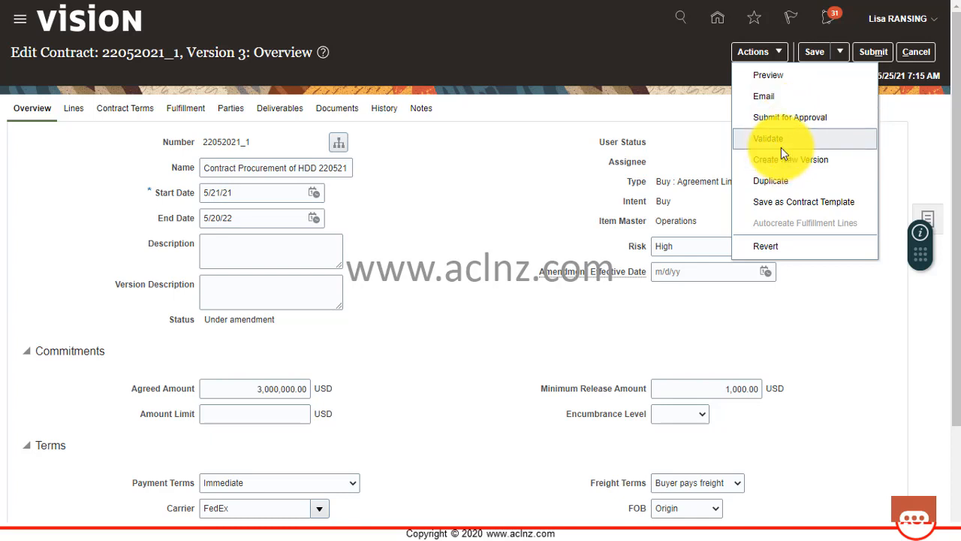
mouse_move(784, 250)
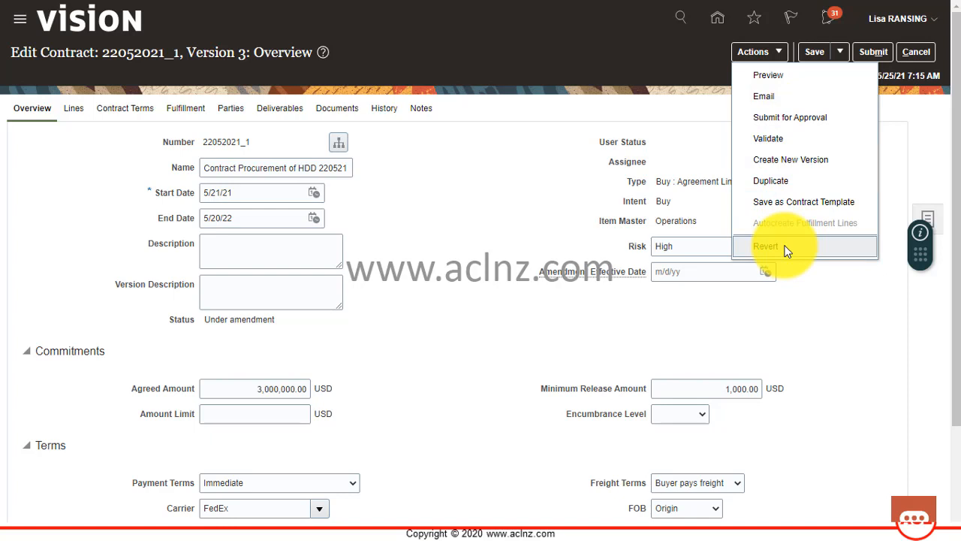
click(763, 246)
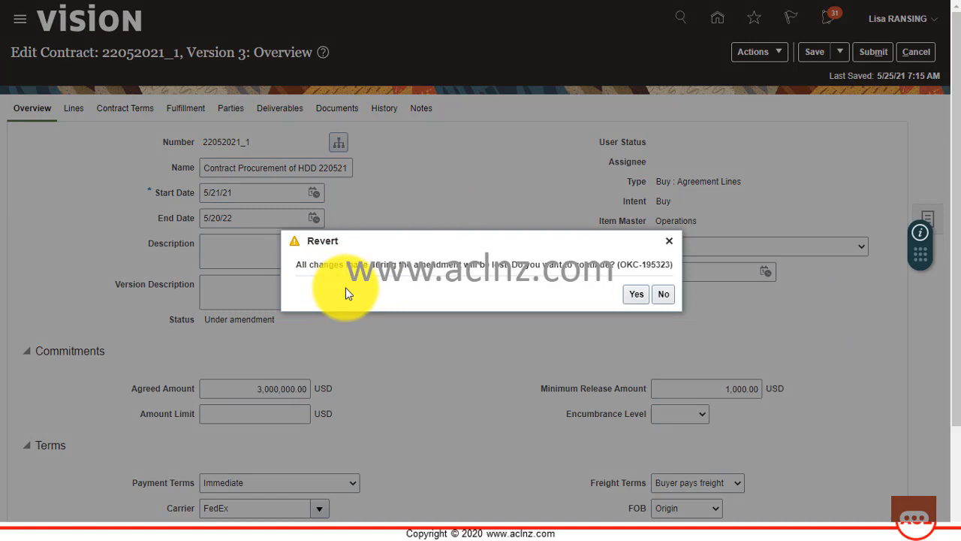
mouse_move(462, 270)
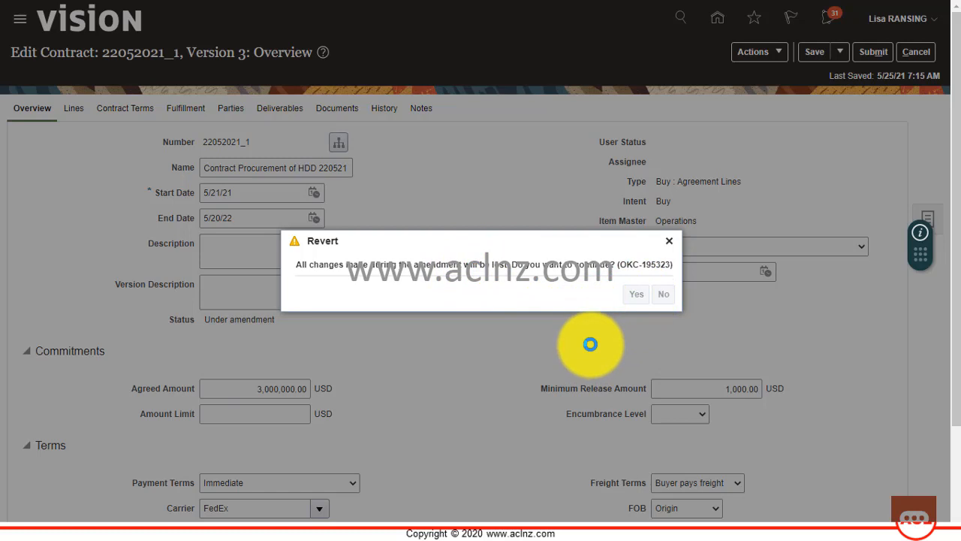
mouse_move(590, 344)
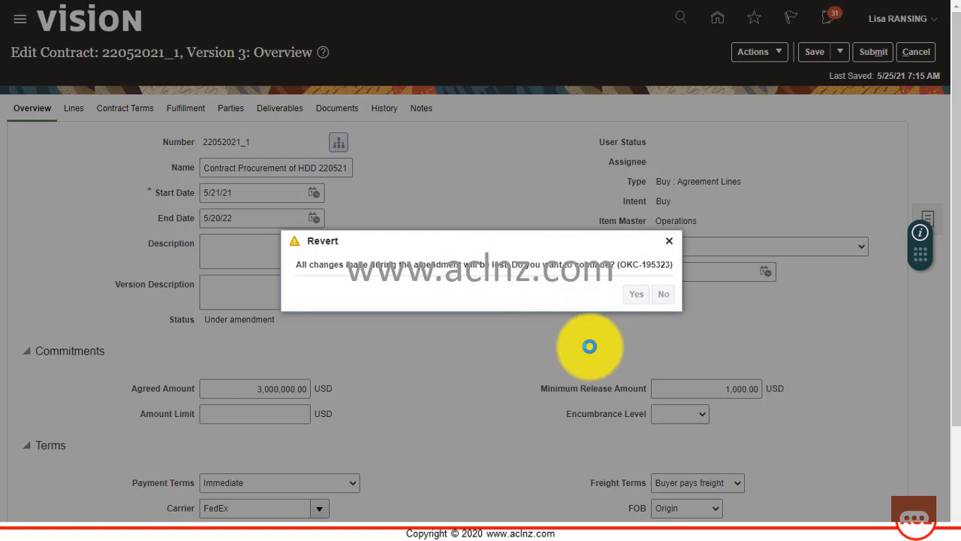
mouse_move(589, 342)
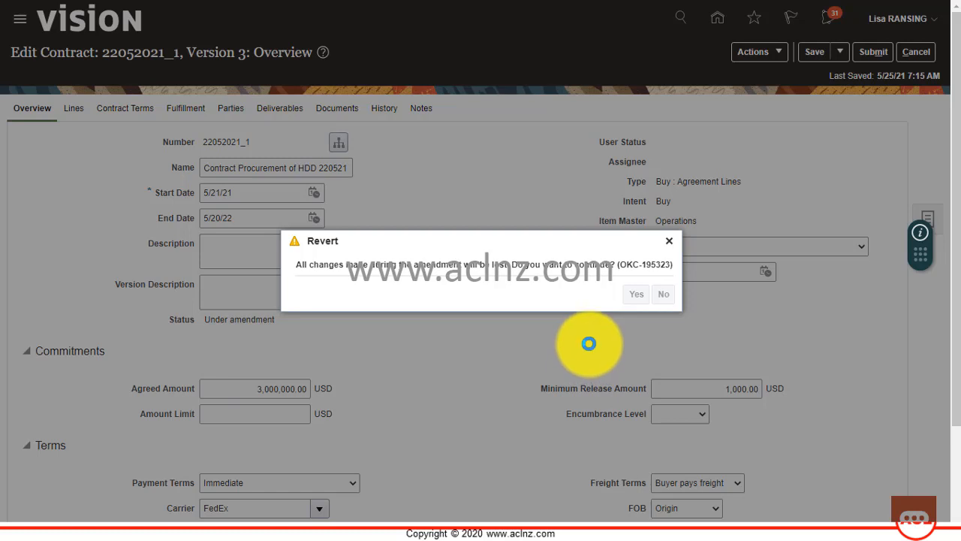
mouse_move(217, 331)
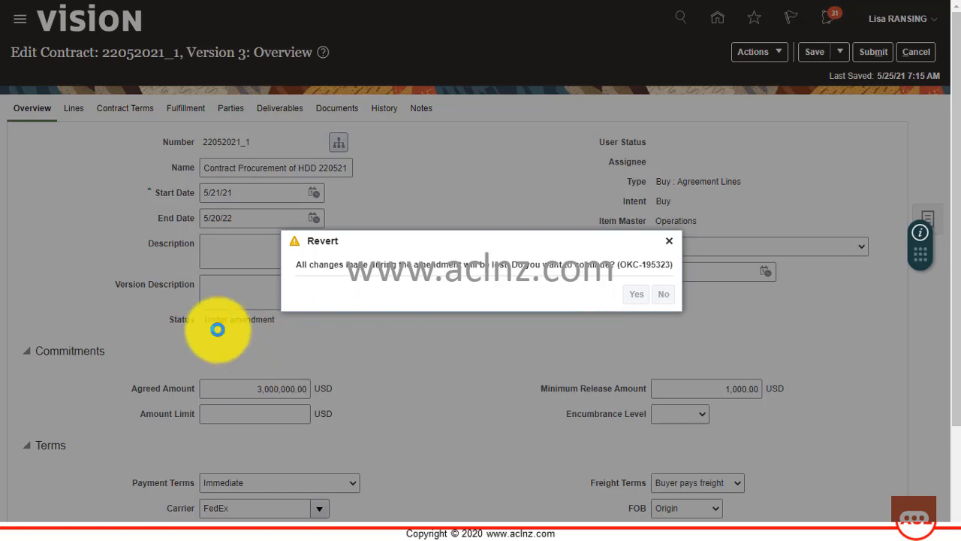
mouse_move(208, 332)
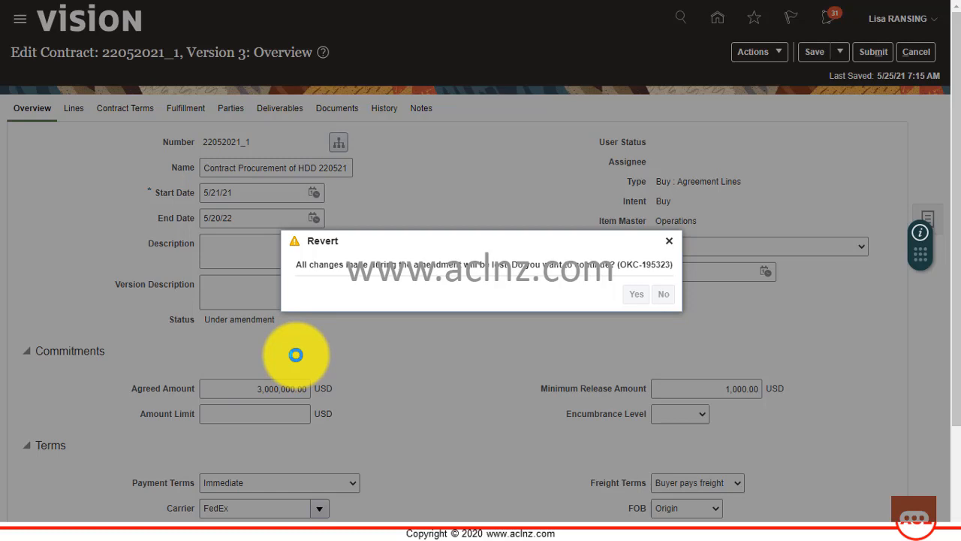
Confirm Yes in the Revert warning to discard all amendment changes.
click(635, 294)
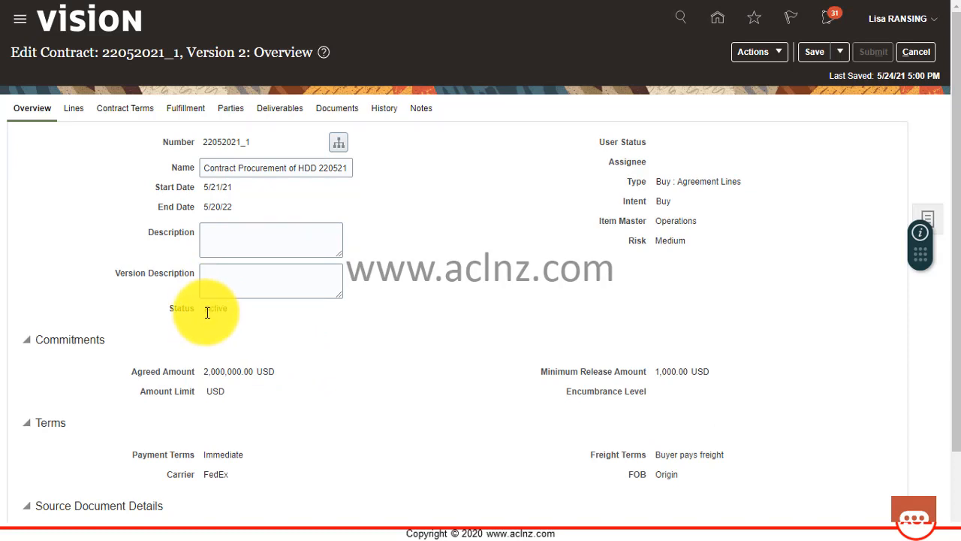
mouse_move(27, 125)
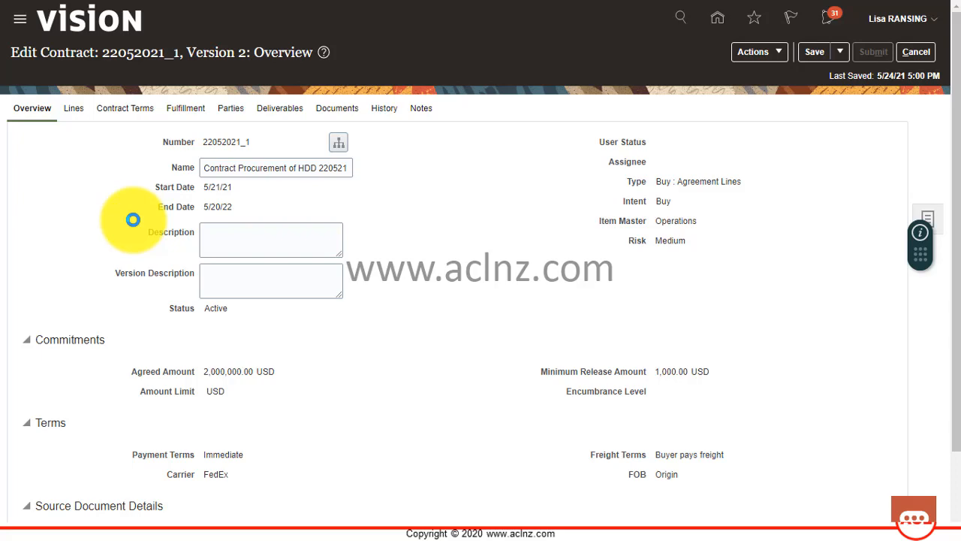
Review the reverted Version 2 overview, then view its lines.
click(72, 107)
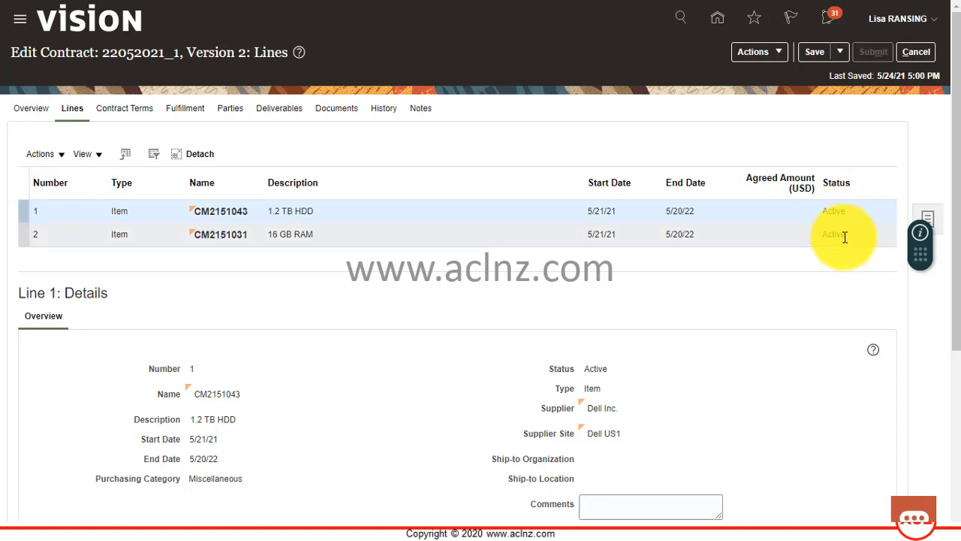
mouse_move(354, 133)
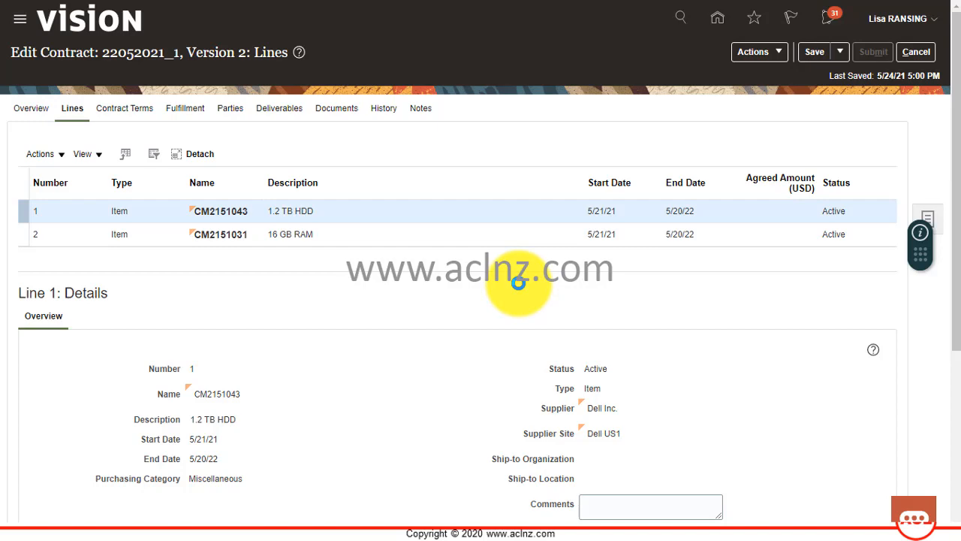
Check the Active lines, then view the version and status history.
click(383, 107)
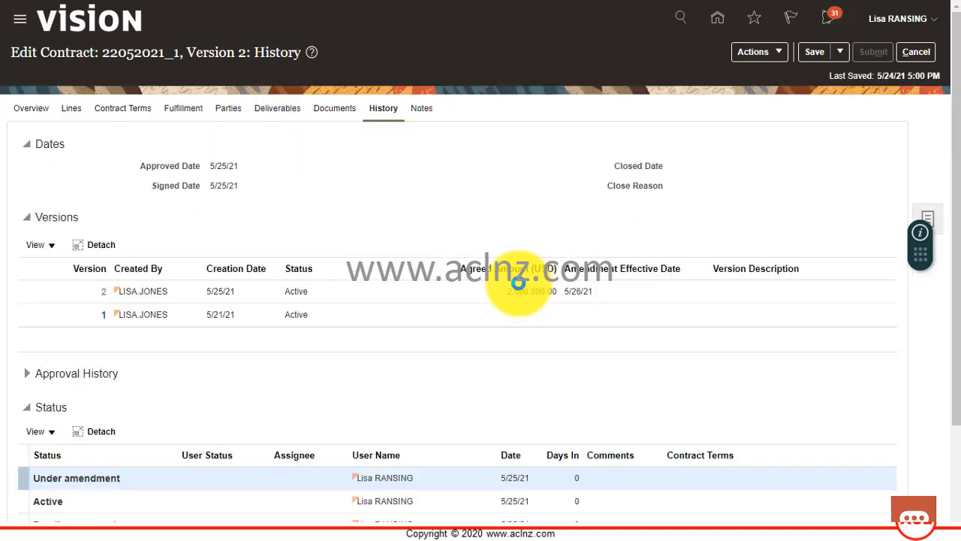
Scroll the status history, then return to the Version 2 overview.
scroll(down, 3)
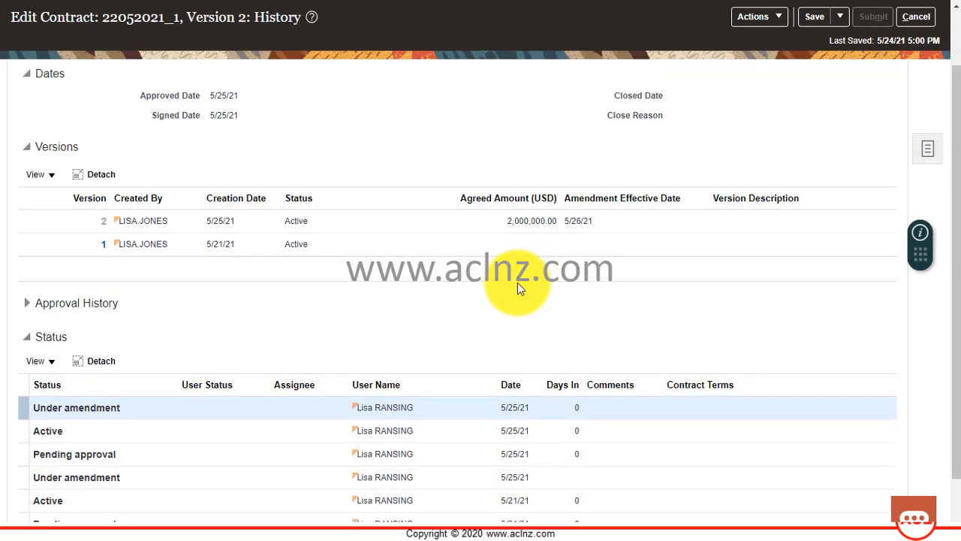
scroll(down, 3)
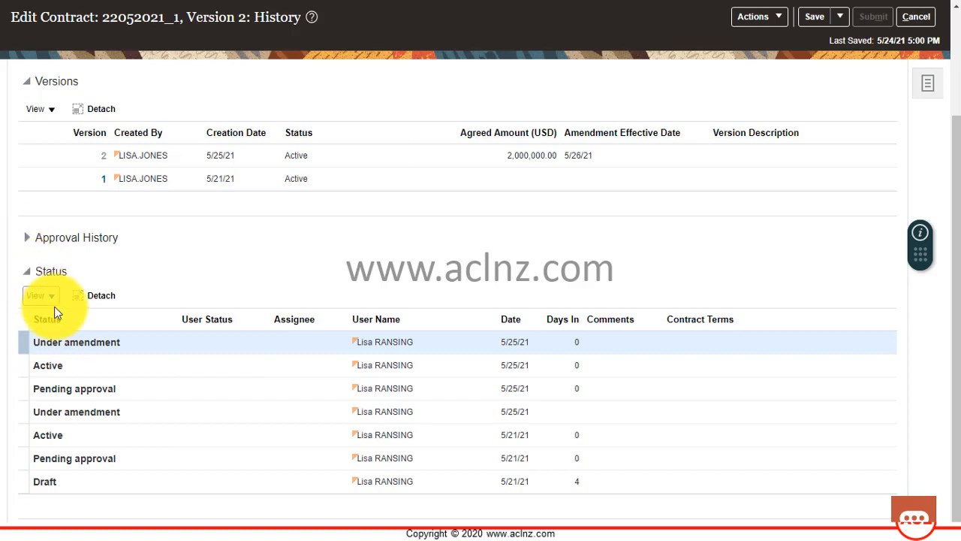
mouse_move(158, 353)
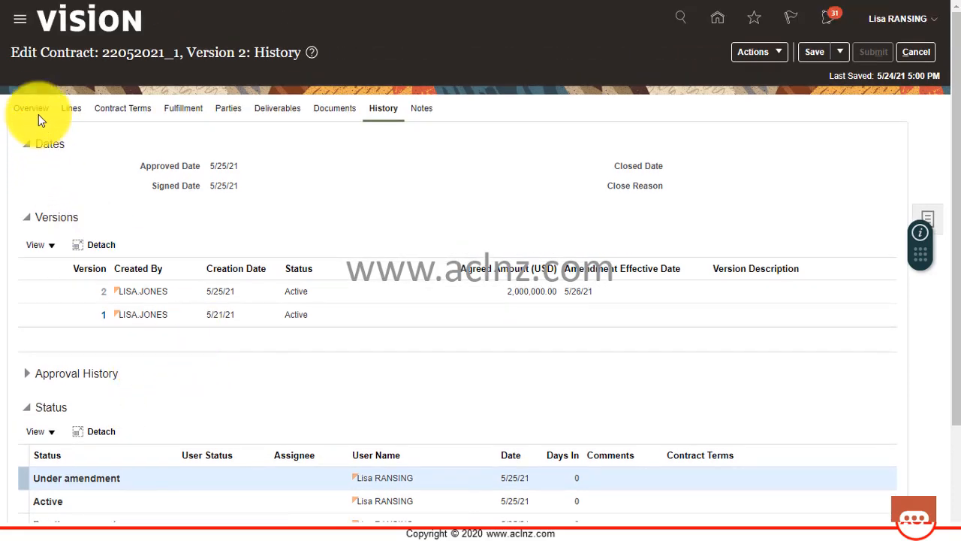
click(31, 108)
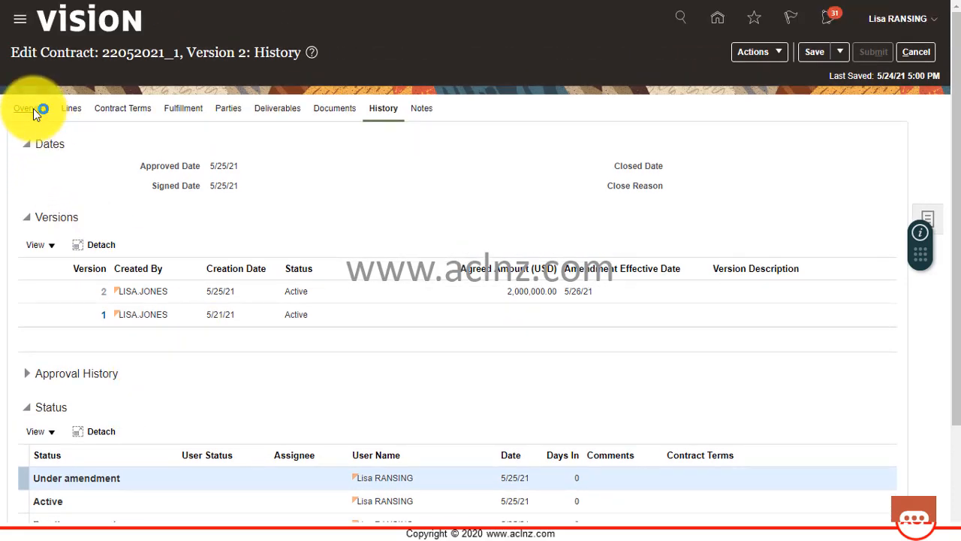
click(31, 108)
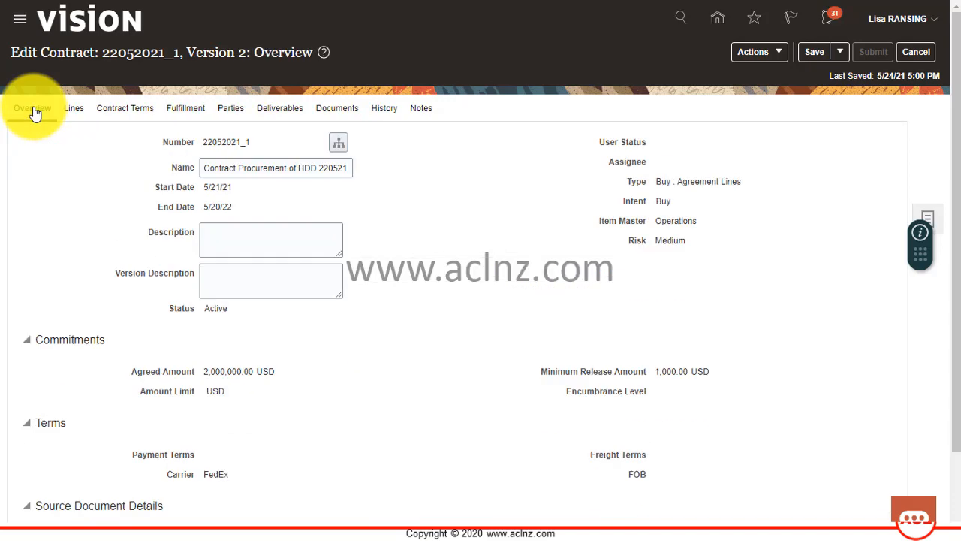